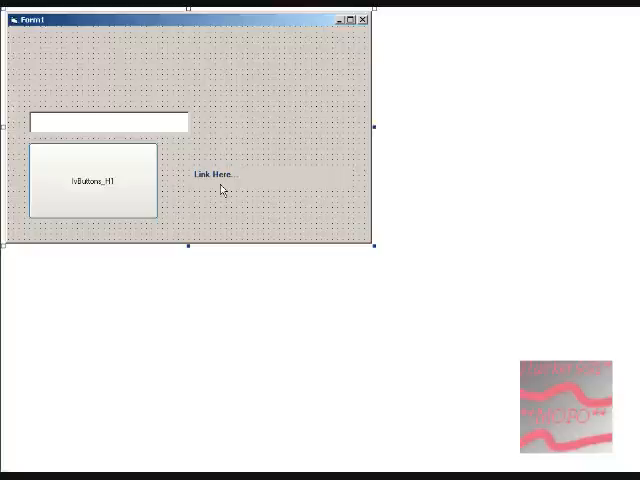
{"action": "mouse_move", "coordinate": [238, 137]}
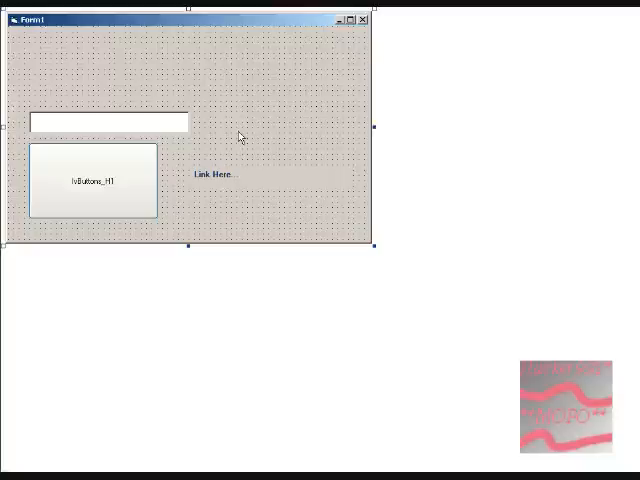
{"action": "mouse_move", "coordinate": [232, 210]}
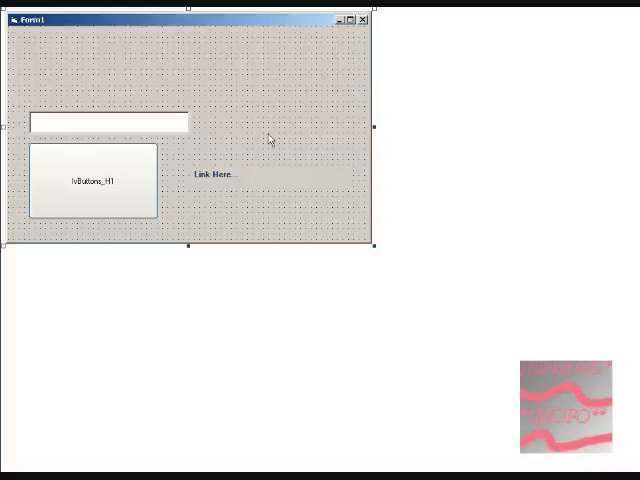
{"action": "mouse_move", "coordinate": [295, 185]}
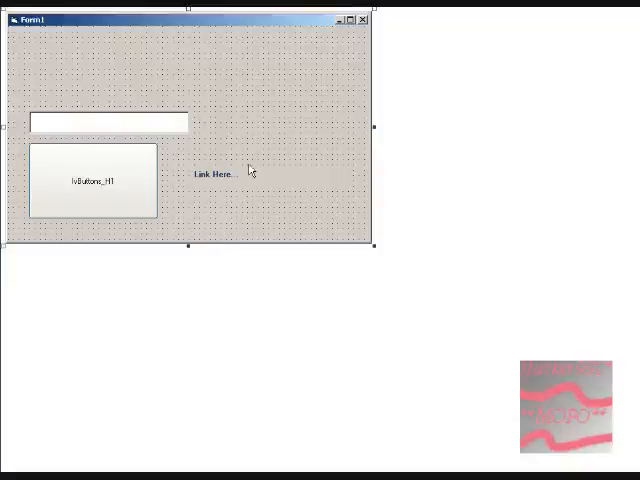
{"action": "mouse_move", "coordinate": [140, 170]}
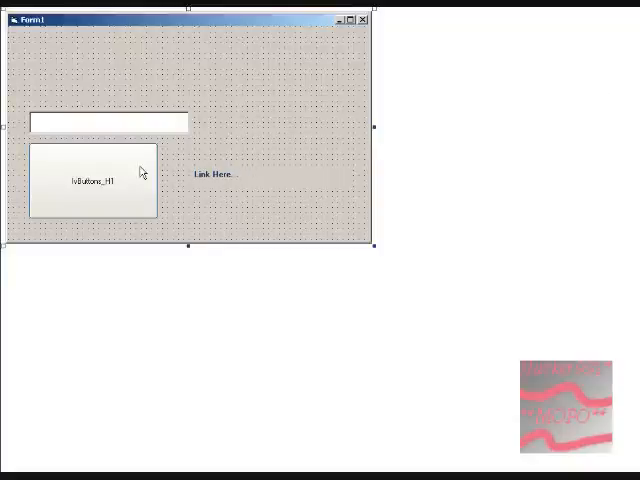
Select the text box and Link Here label, then open the Label1_Click code
{"action": "left_click", "coordinate": [105, 121]}
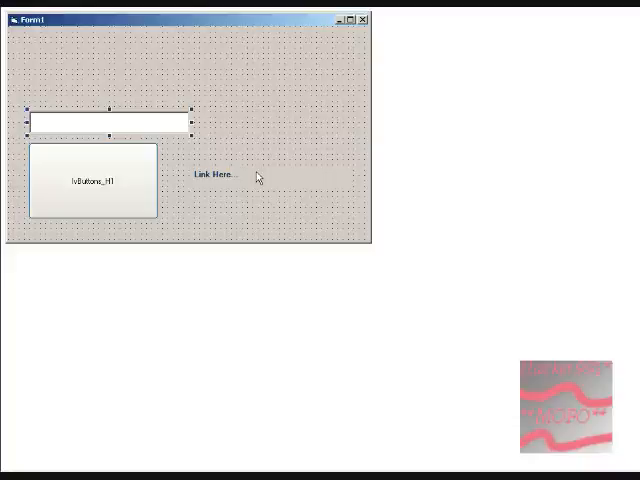
{"action": "left_click", "coordinate": [212, 174]}
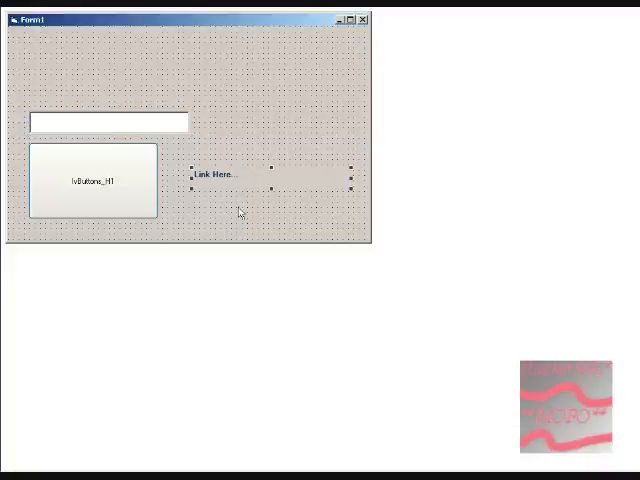
{"action": "double_click", "coordinate": [93, 185]}
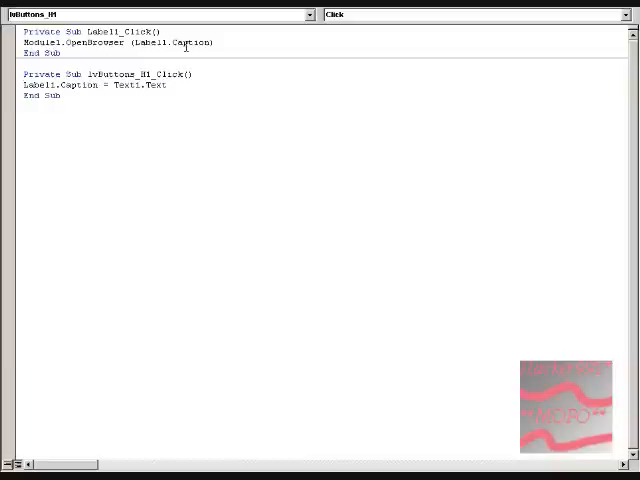
{"action": "mouse_move", "coordinate": [450, 104]}
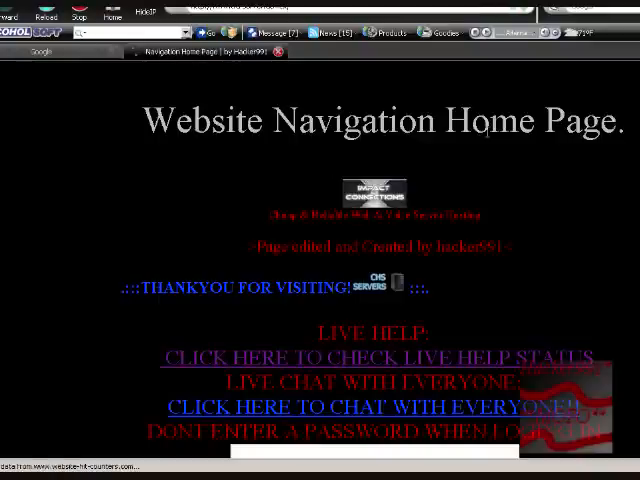
Scroll down the Website Navigation Home Page in the browser
{"action": "scroll", "scroll_direction": "down", "scroll_amount": 3}
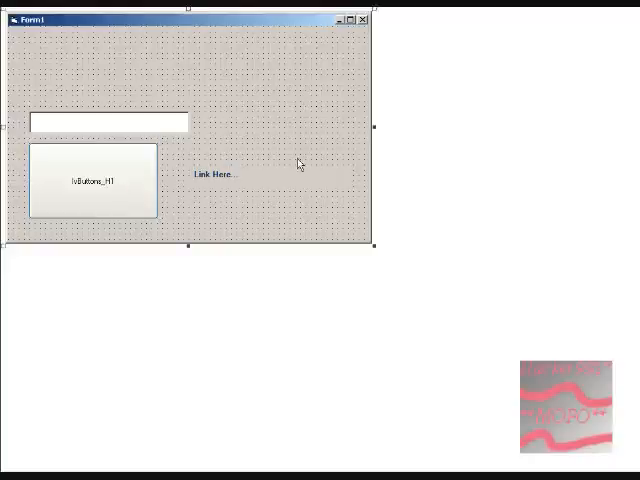
{"action": "mouse_move", "coordinate": [268, 183]}
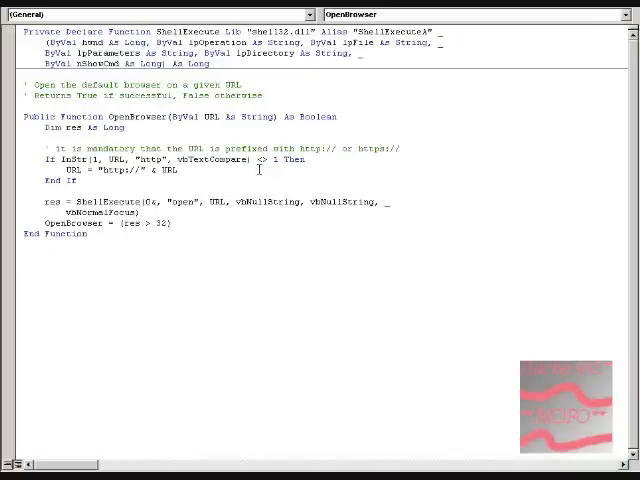
{"action": "mouse_move", "coordinate": [163, 385]}
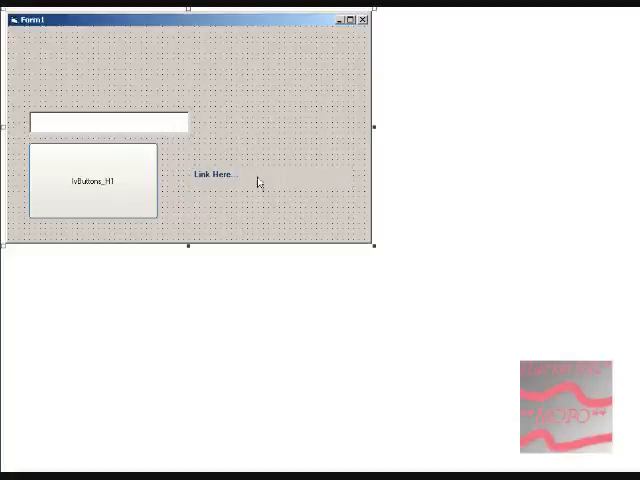
{"action": "left_click", "coordinate": [213, 174]}
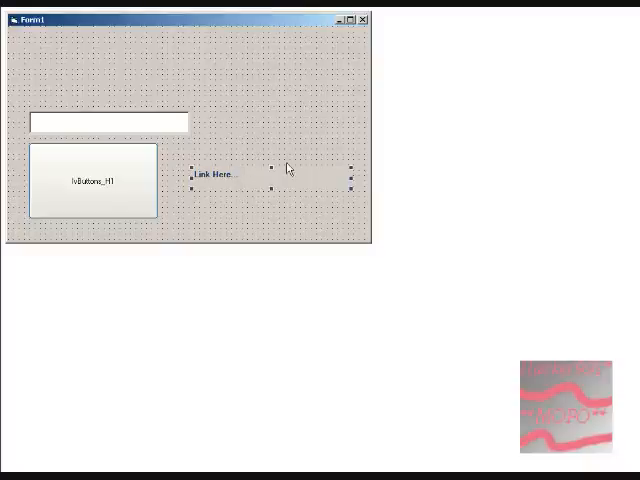
{"action": "mouse_move", "coordinate": [242, 177]}
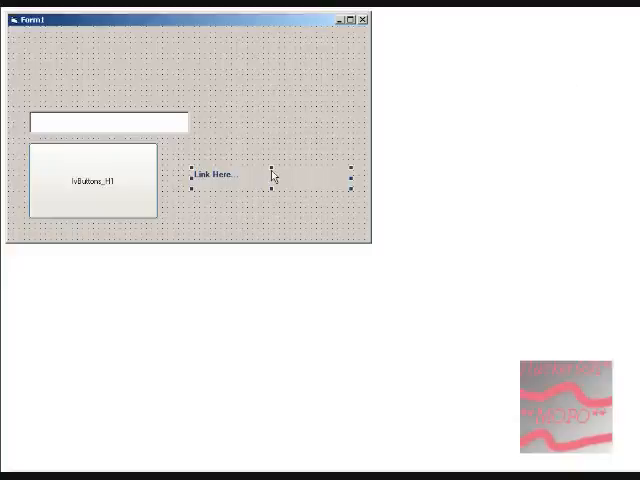
{"action": "left_click", "coordinate": [92, 185]}
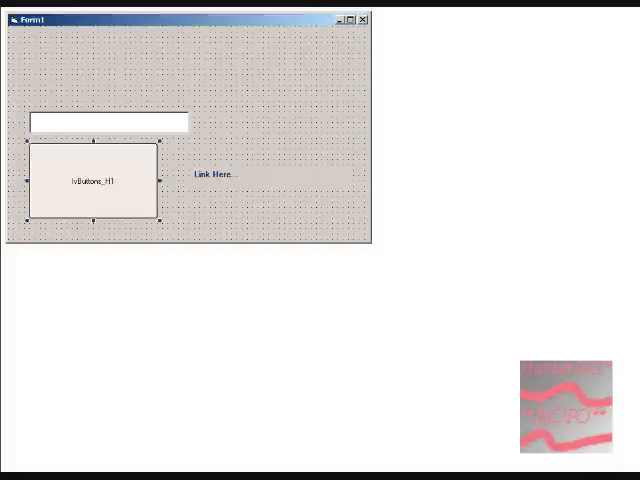
{"action": "left_click", "coordinate": [90, 190]}
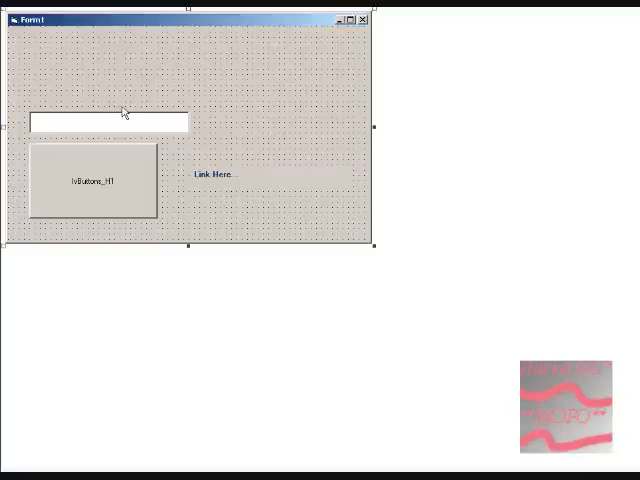
{"action": "mouse_move", "coordinate": [289, 286]}
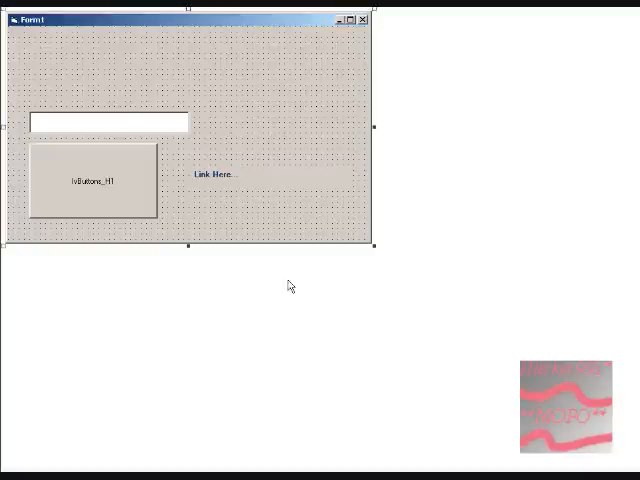